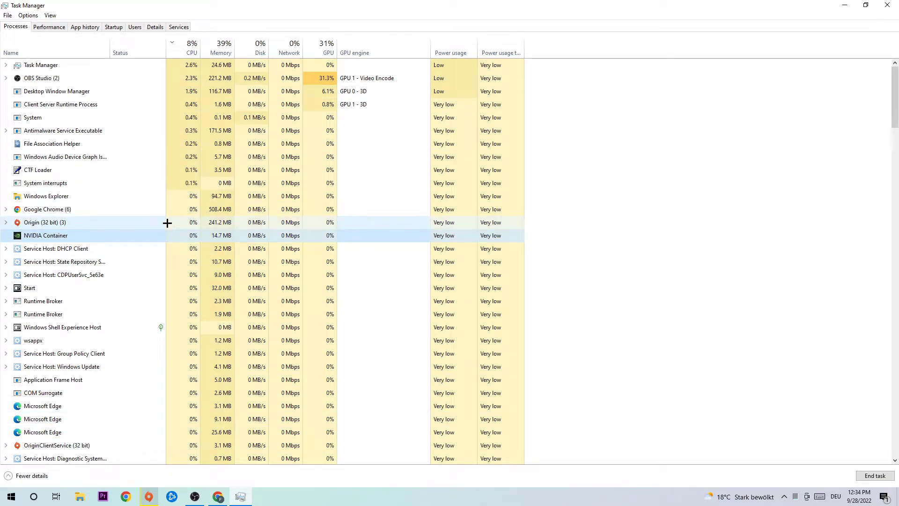
Step: End the OriginClientService (32 bit) process from Task Manager's Processes list
{"action": "scroll", "scroll_direction": "down", "scroll_amount": 3}
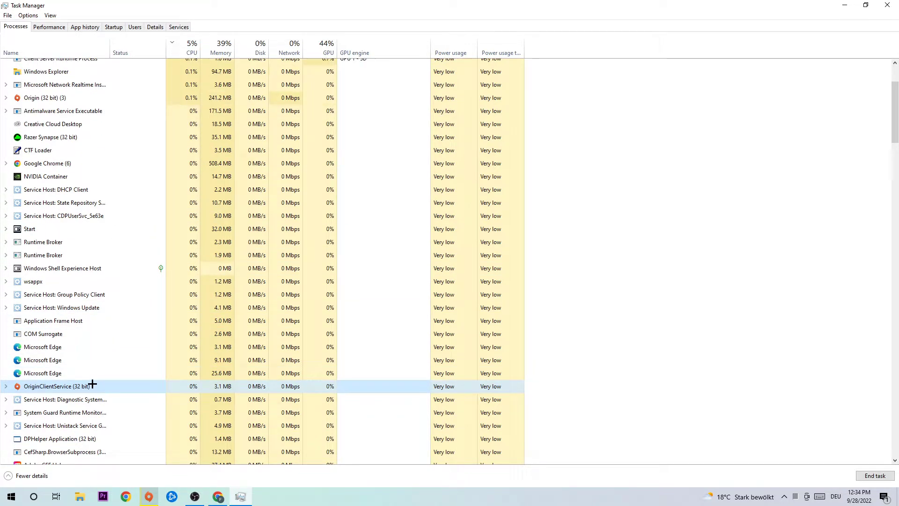
{"action": "right_click", "coordinate": [47, 386]}
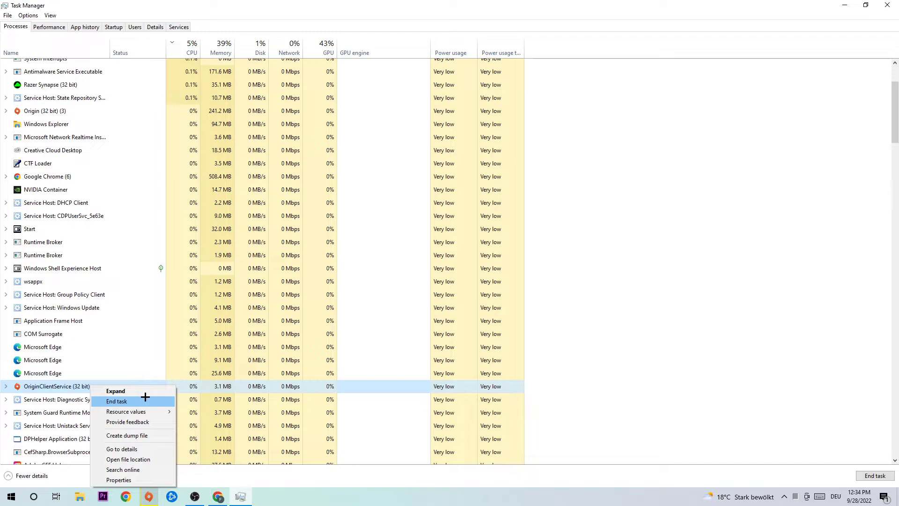
{"action": "left_click", "coordinate": [117, 401]}
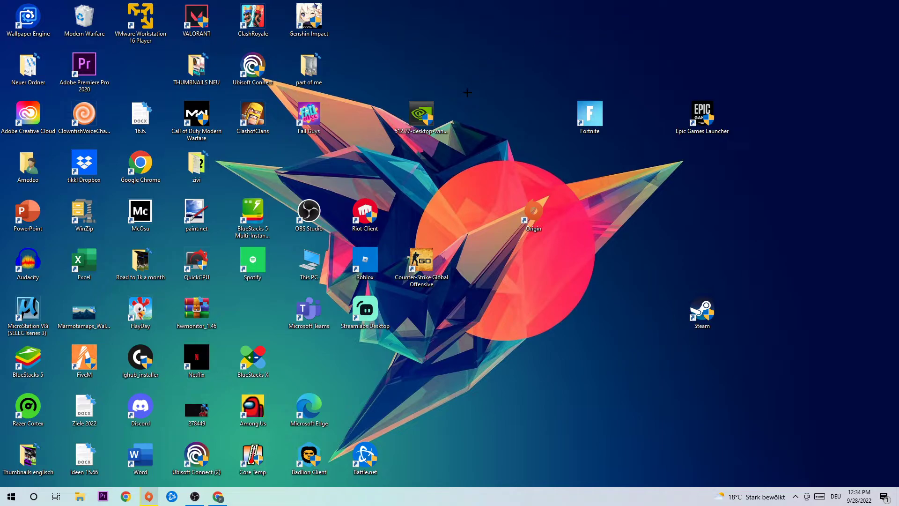
{"action": "left_click_drag", "start_coordinate": [534, 221], "coordinate": [646, 215]}
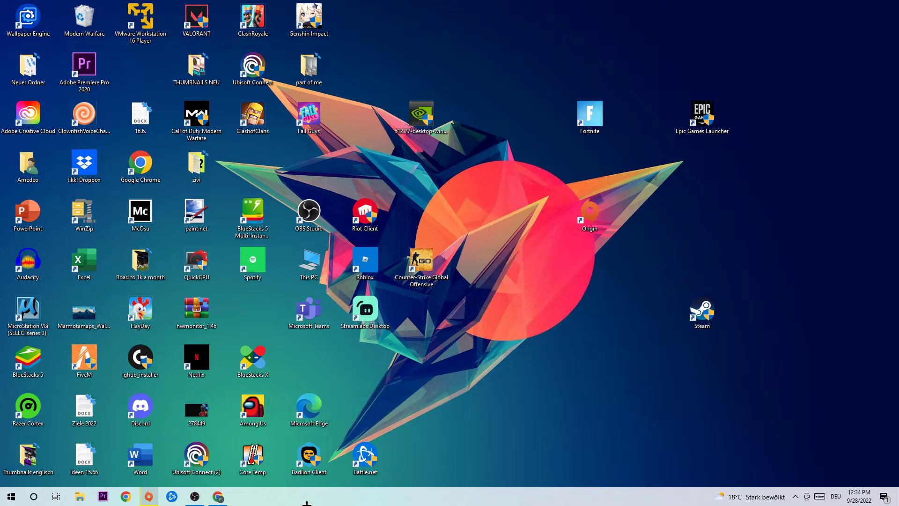
{"action": "left_click", "coordinate": [8, 495]}
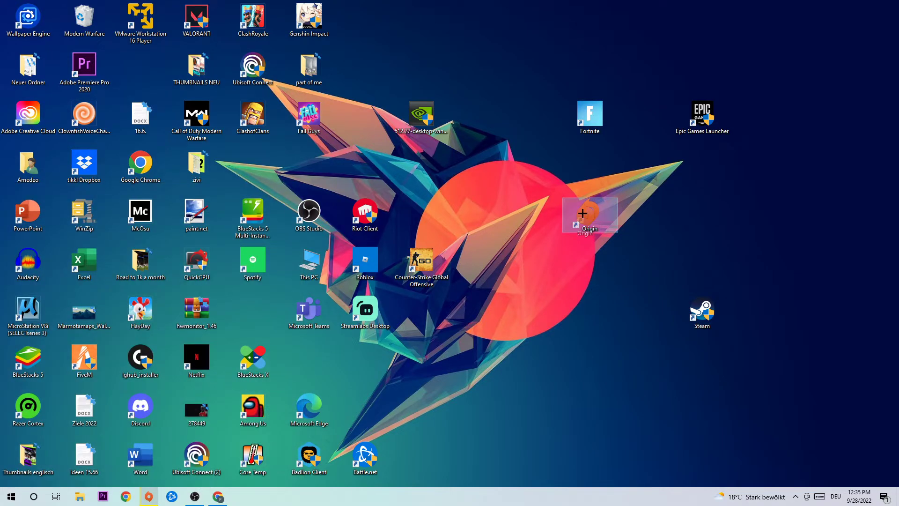
{"action": "right_click", "coordinate": [587, 215]}
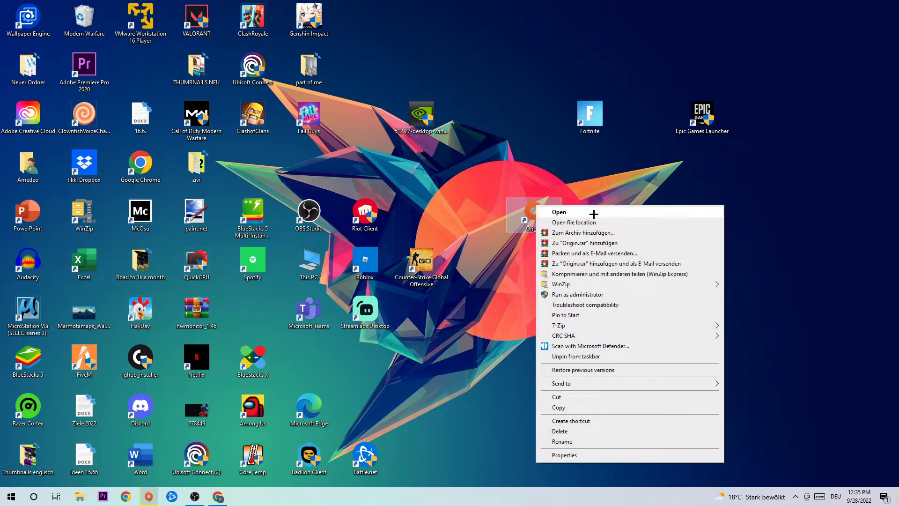
{"action": "mouse_move", "coordinate": [576, 458]}
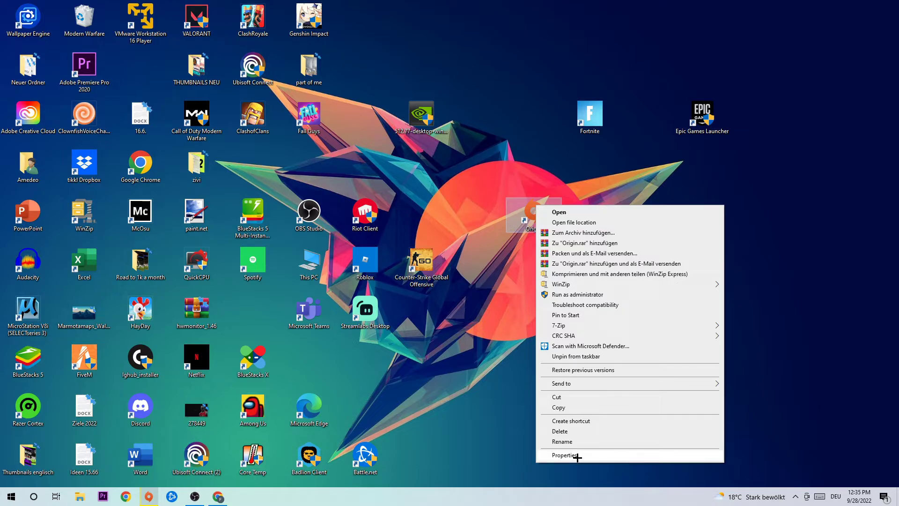
{"action": "left_click", "coordinate": [565, 455]}
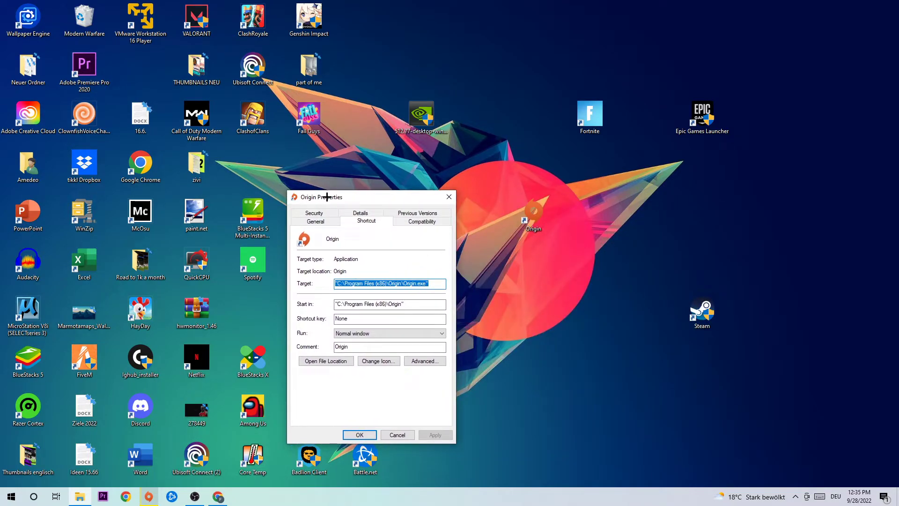
{"action": "left_click", "coordinate": [421, 221]}
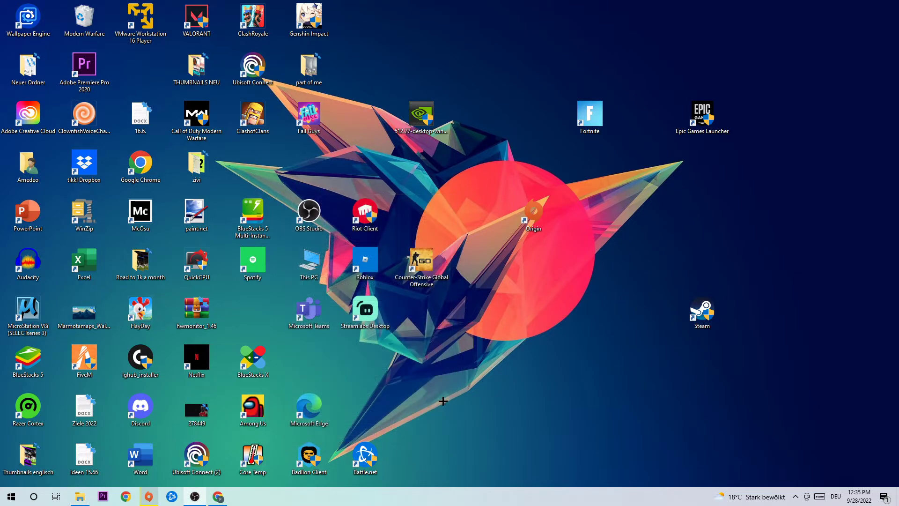
{"action": "mouse_move", "coordinate": [503, 371]}
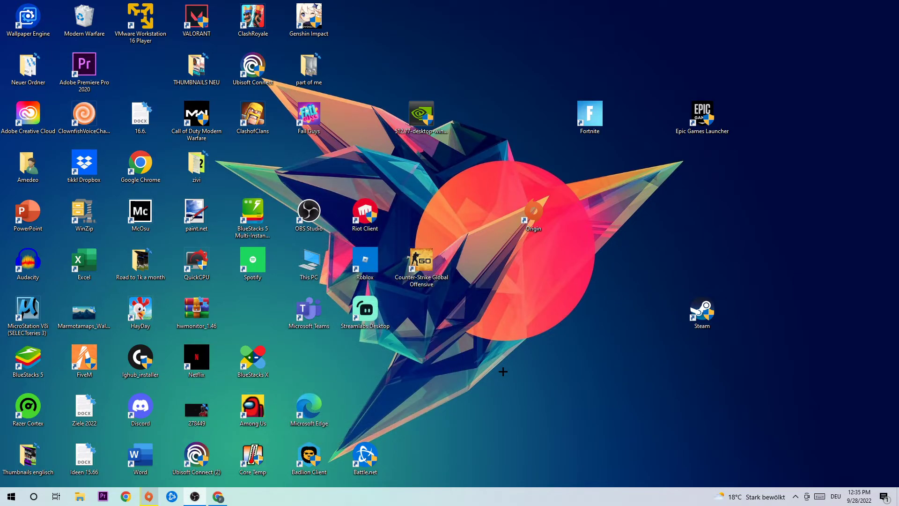
{"action": "mouse_move", "coordinate": [487, 368]}
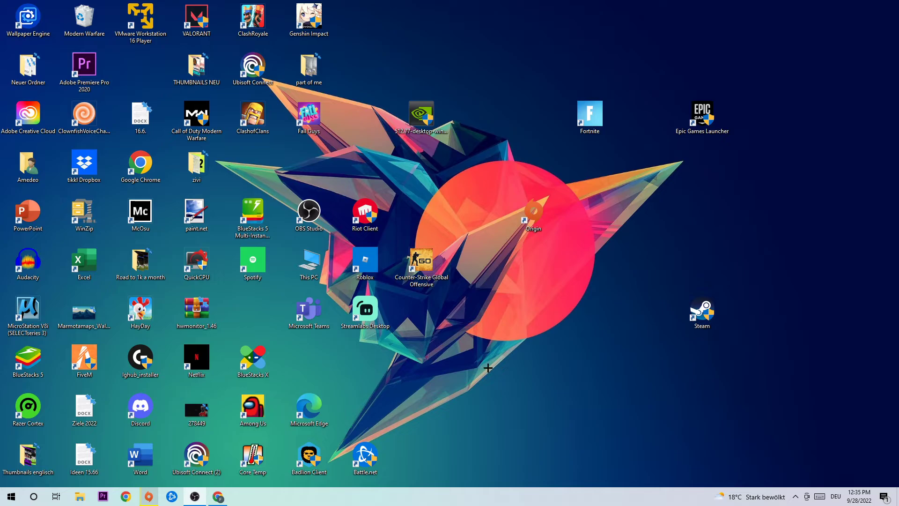
{"action": "mouse_move", "coordinate": [539, 216]}
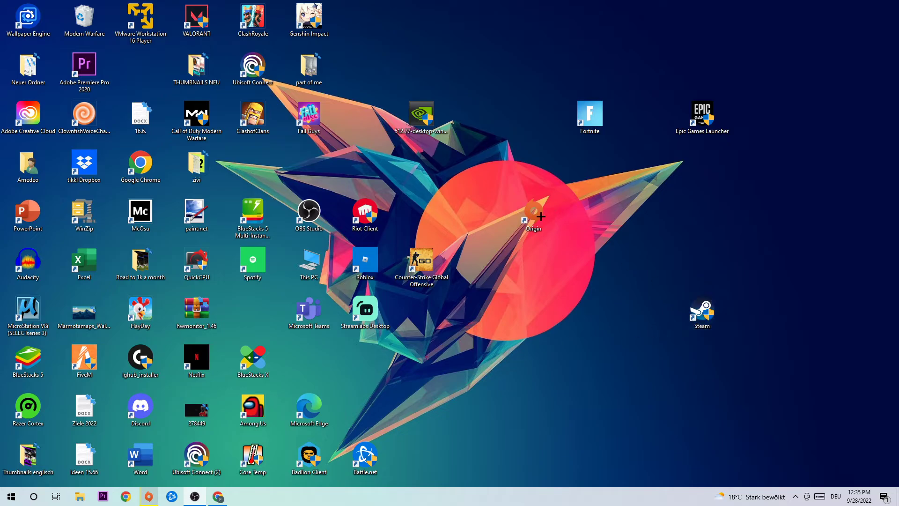
{"action": "mouse_move", "coordinate": [594, 206]}
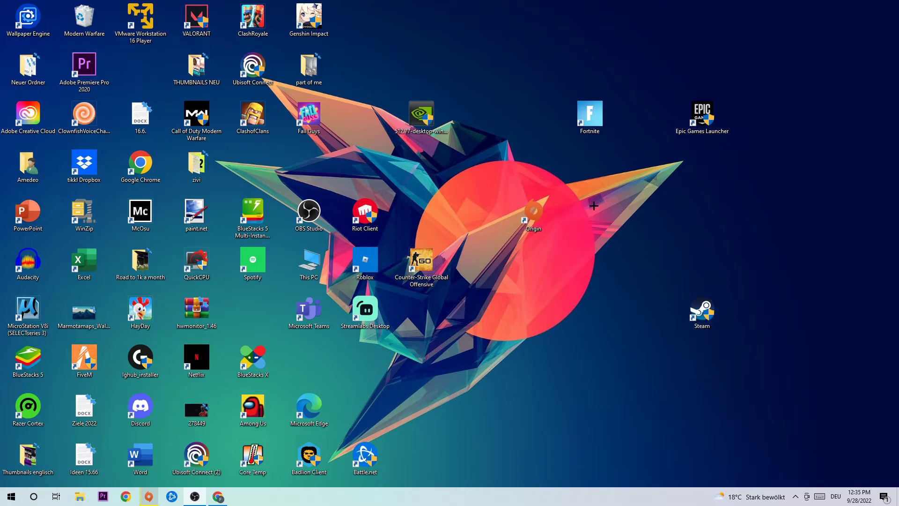
{"action": "mouse_move", "coordinate": [602, 207]}
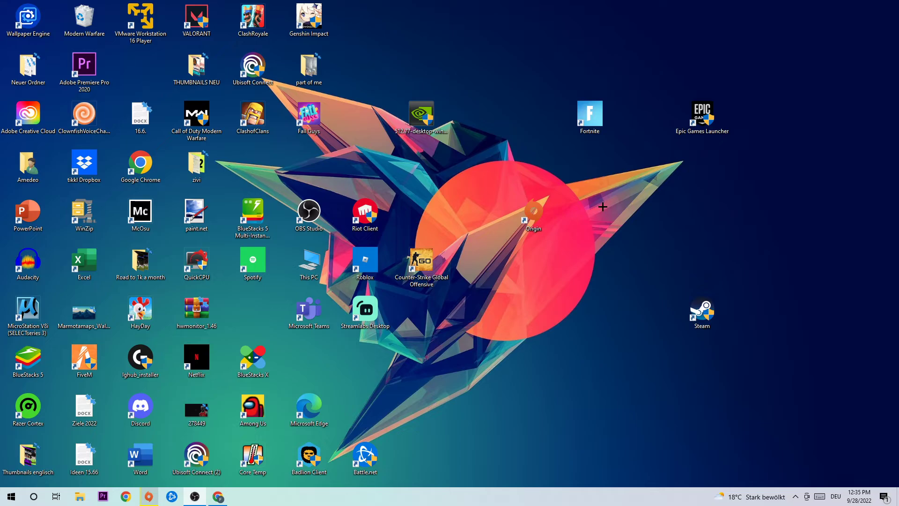
{"action": "mouse_move", "coordinate": [599, 209]}
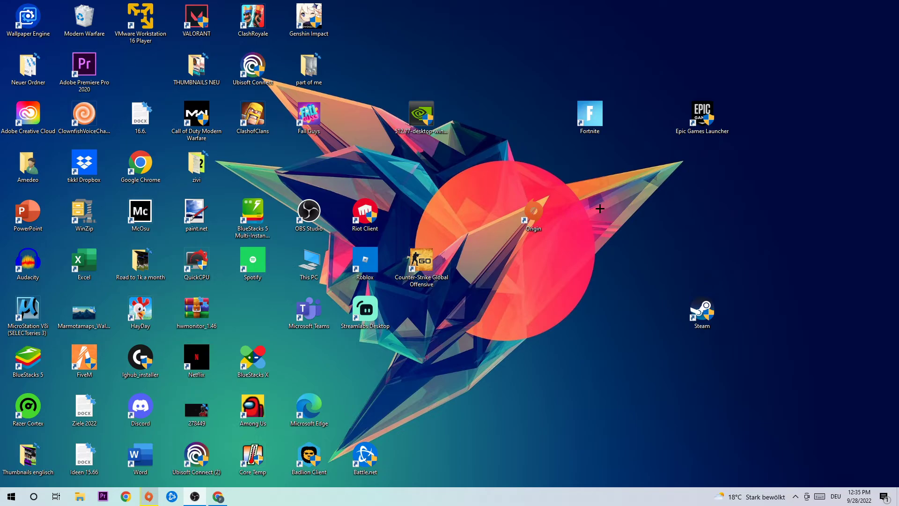